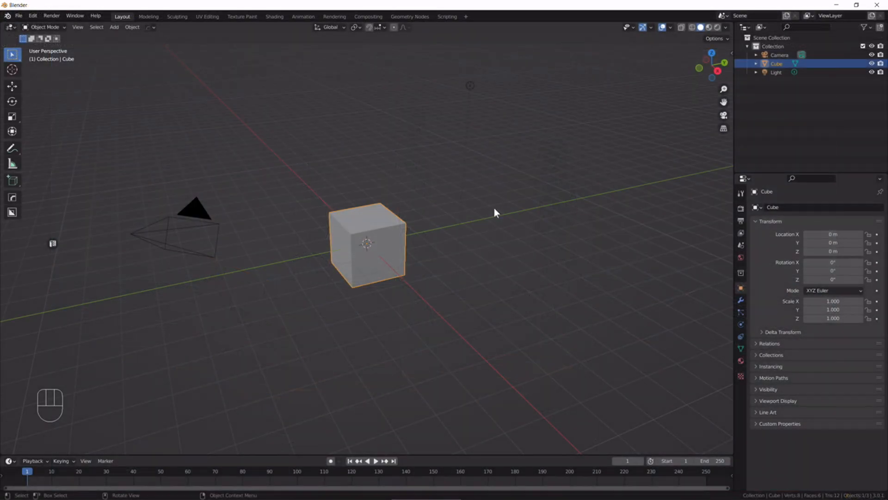
- Clear the default scene and add a plane, stood upright and raised one metre
key(a)
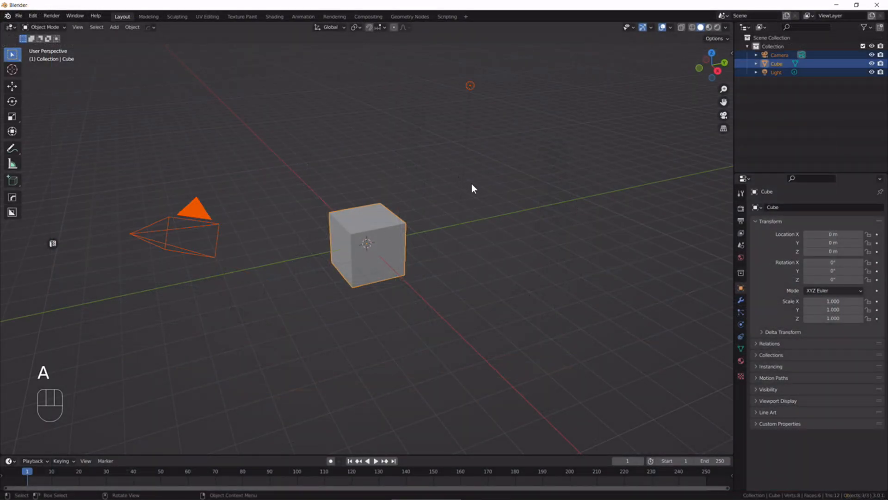
key(shift+a)
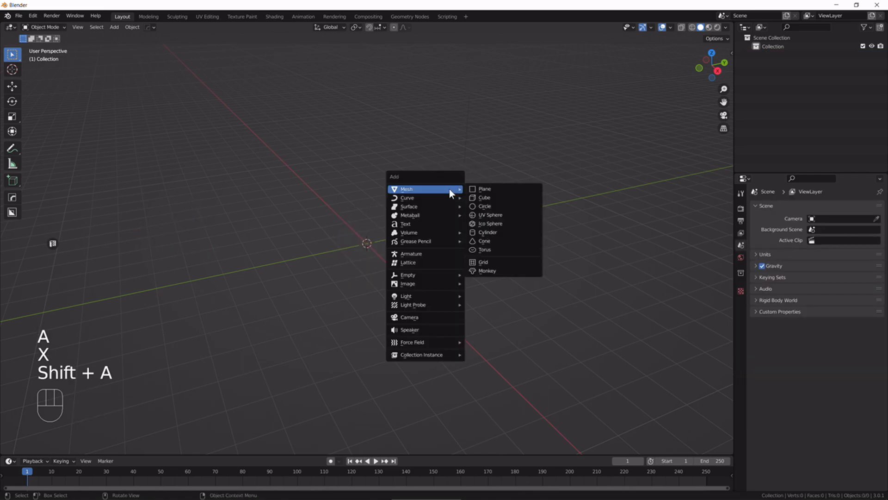
click(484, 189)
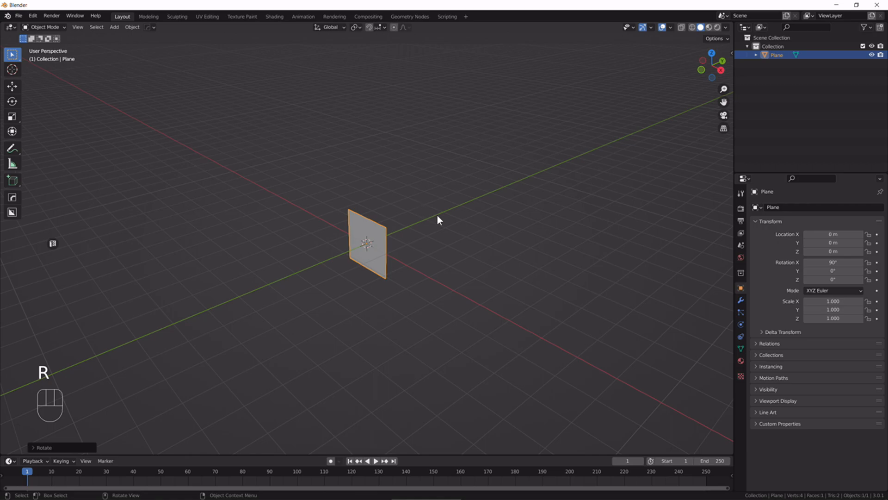
key(g)
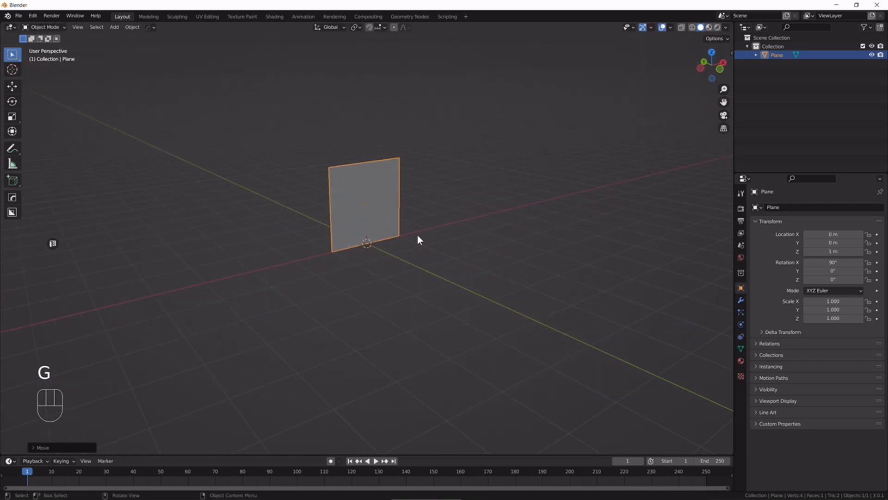
key(s)
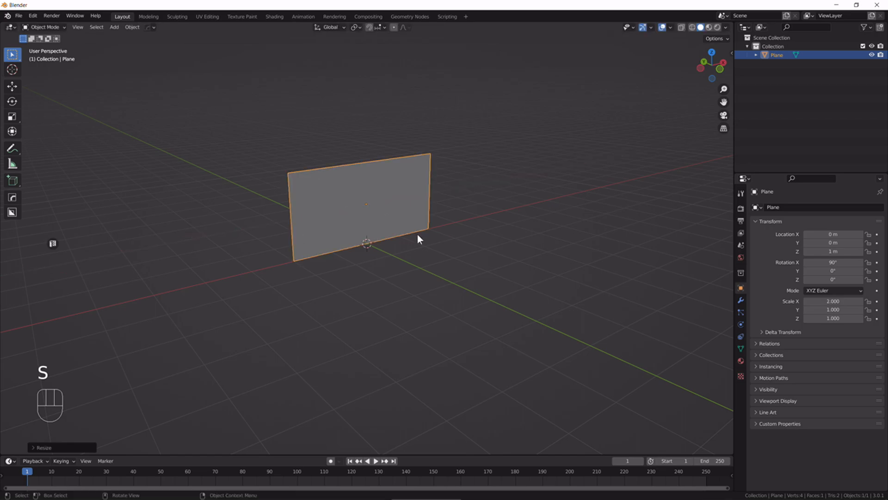
- Widen the plane to twice its width and subdivide it into a denser vertex grid
key(Tab)
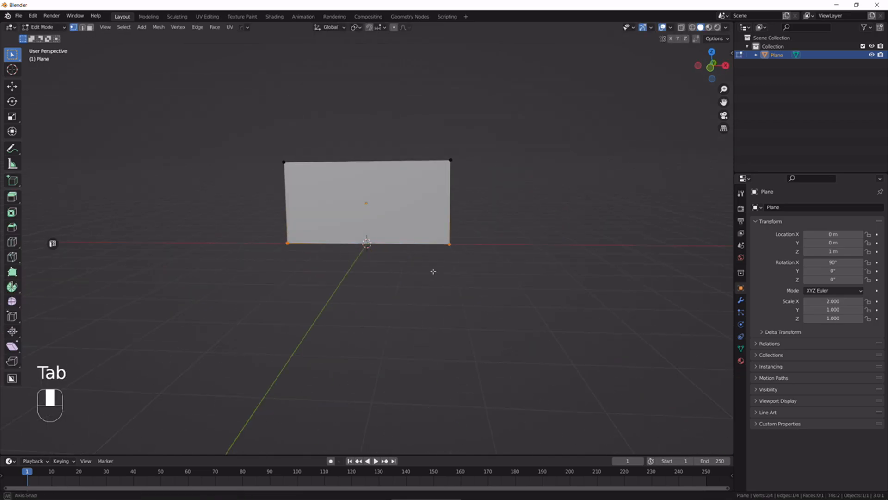
key(s)
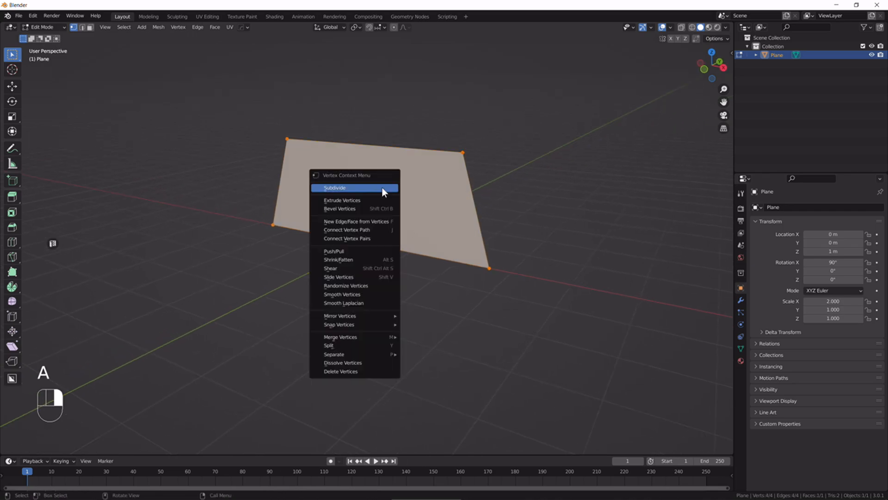
click(334, 187)
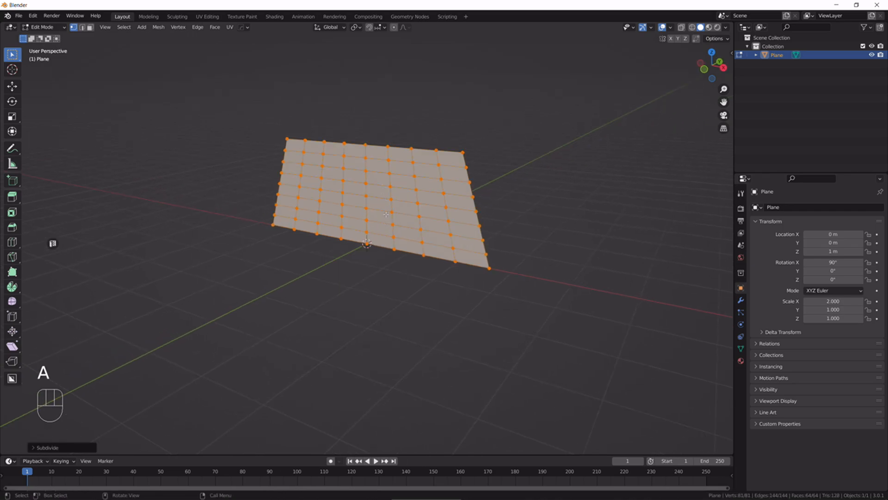
key(Tab)
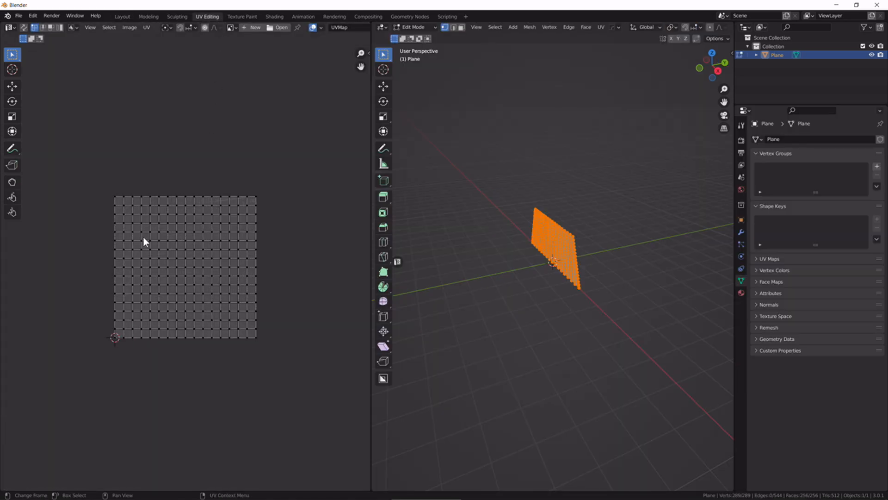
mouse_move(278, 327)
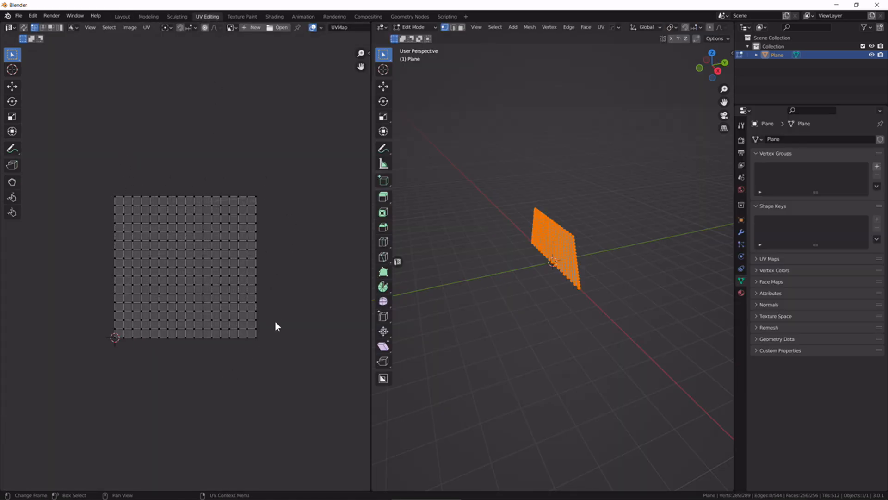
mouse_move(265, 338)
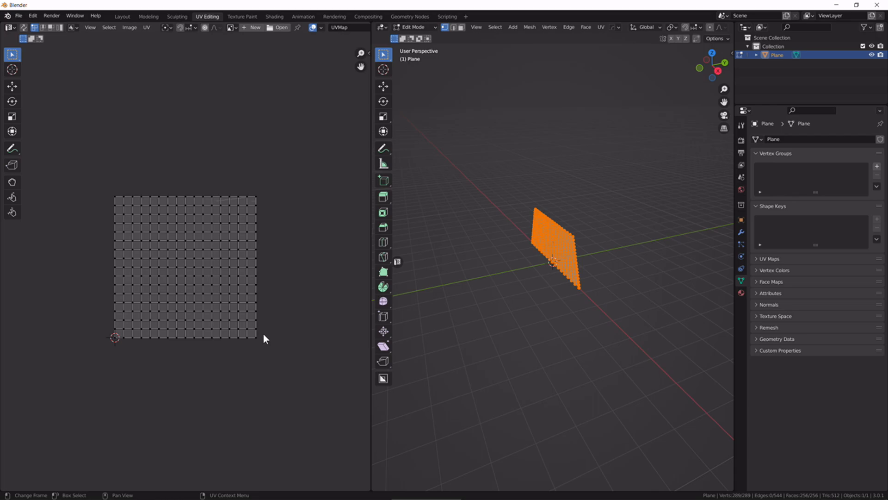
mouse_move(195, 256)
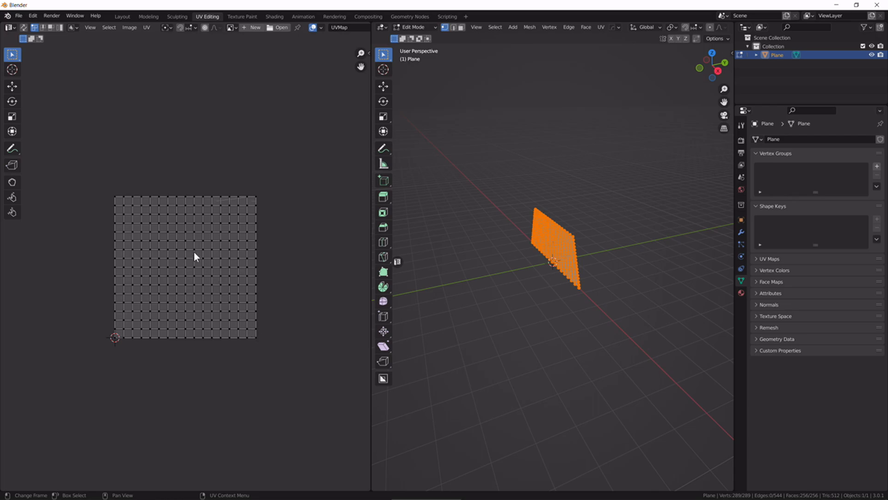
mouse_move(182, 281)
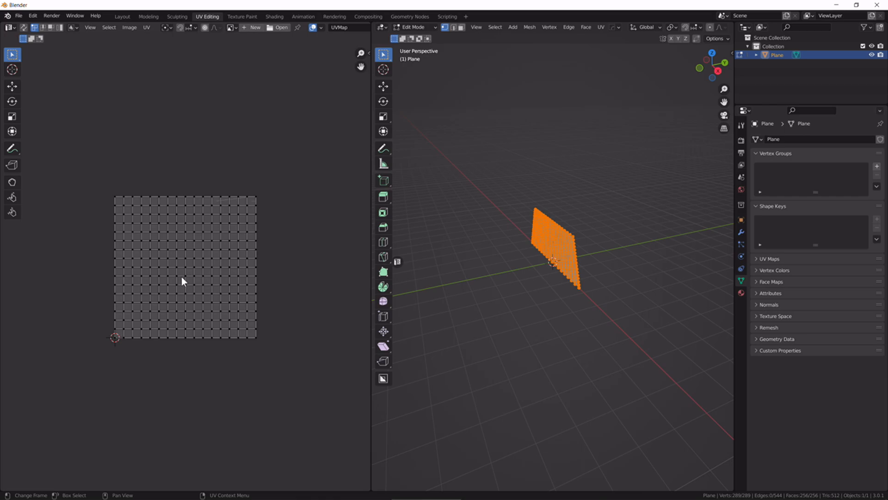
mouse_move(183, 382)
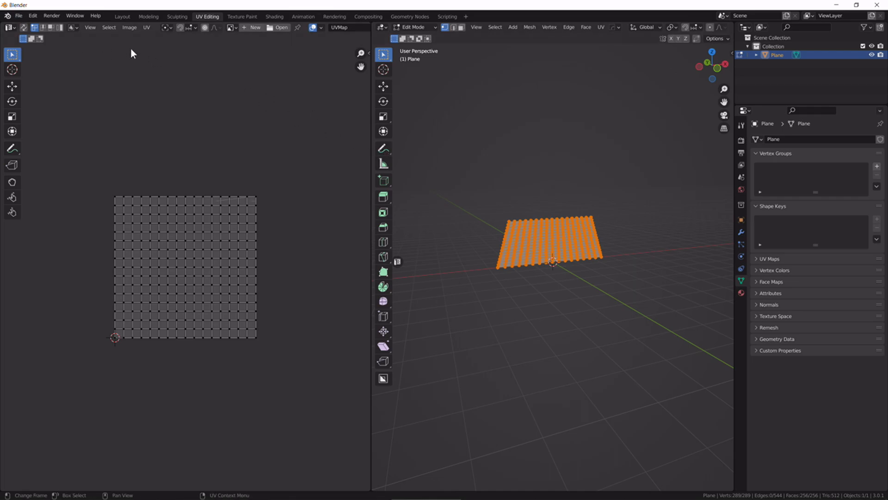
- Export the selected sail plane mesh from Blender as an FBX file
click(19, 16)
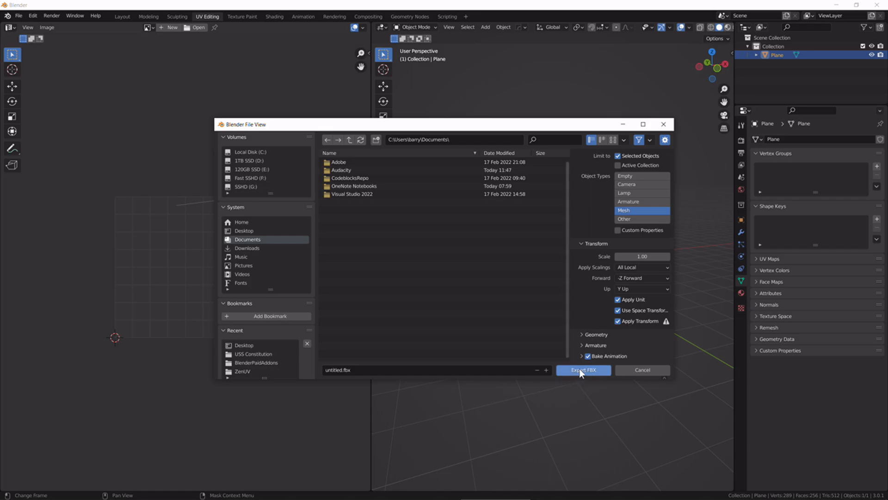
click(582, 370)
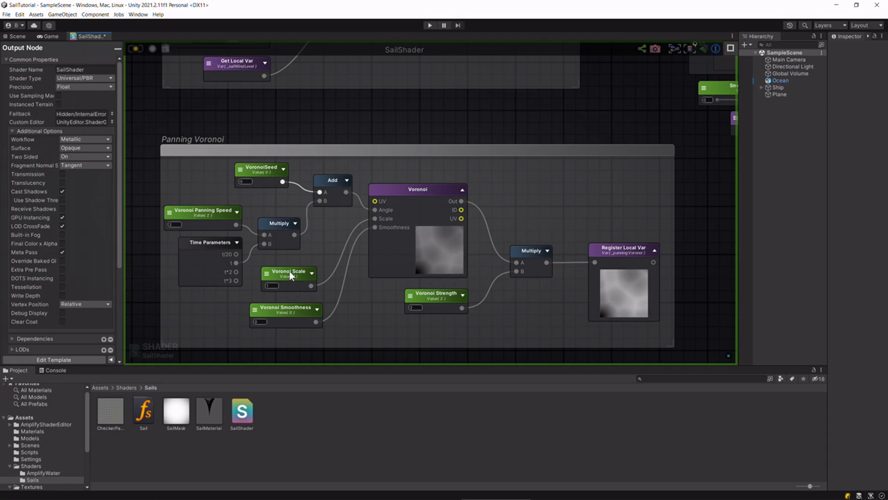
mouse_move(438, 296)
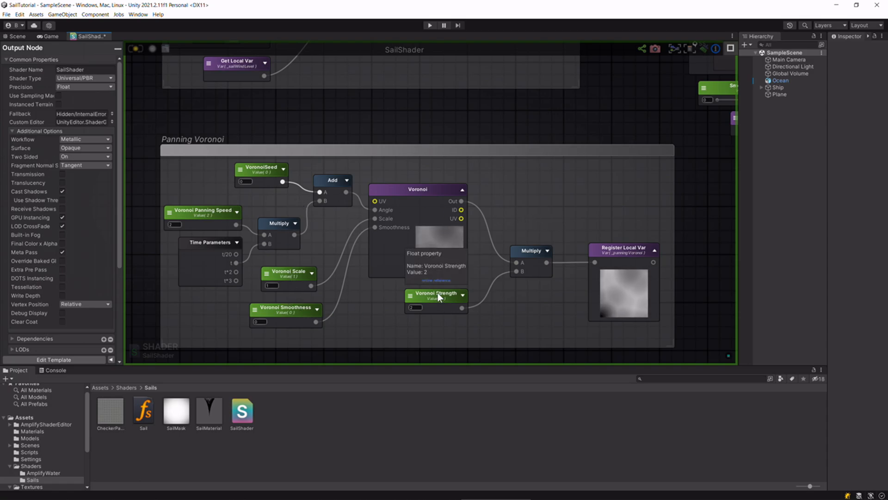
mouse_move(424, 203)
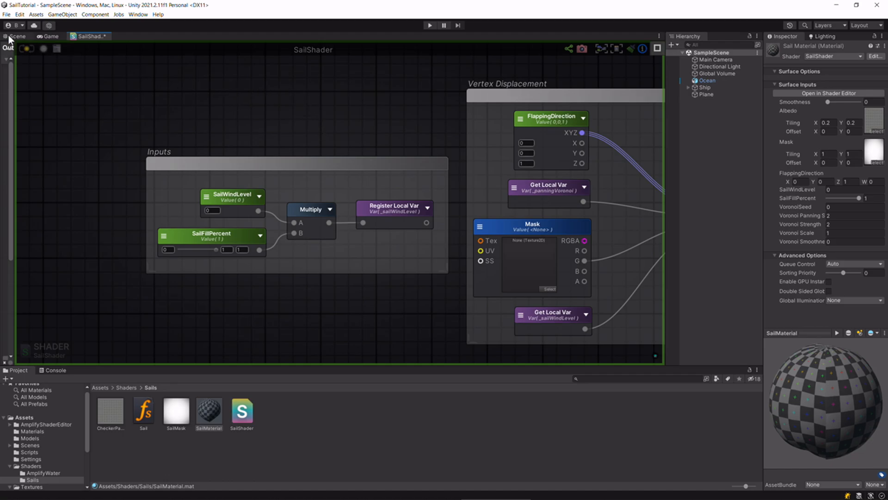
- Raise the Sail Material's SailWindLevel to 4.34 and check the billowing sails in the scene
click(17, 36)
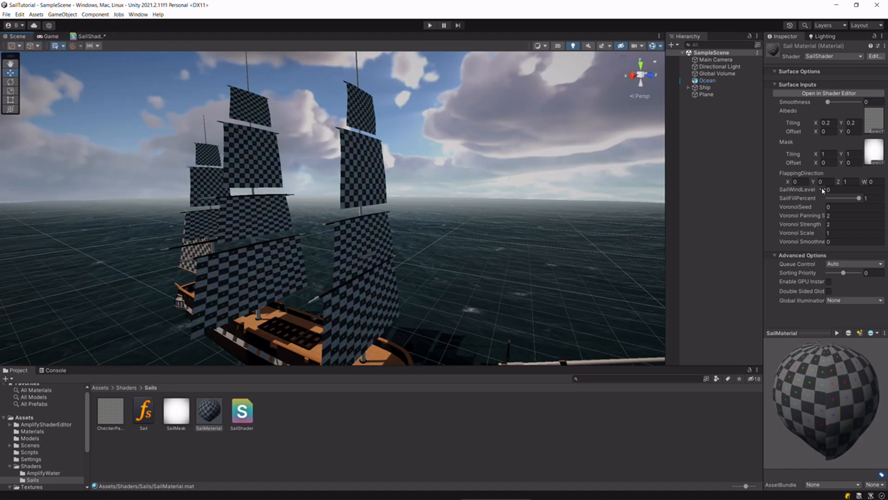
click(833, 189)
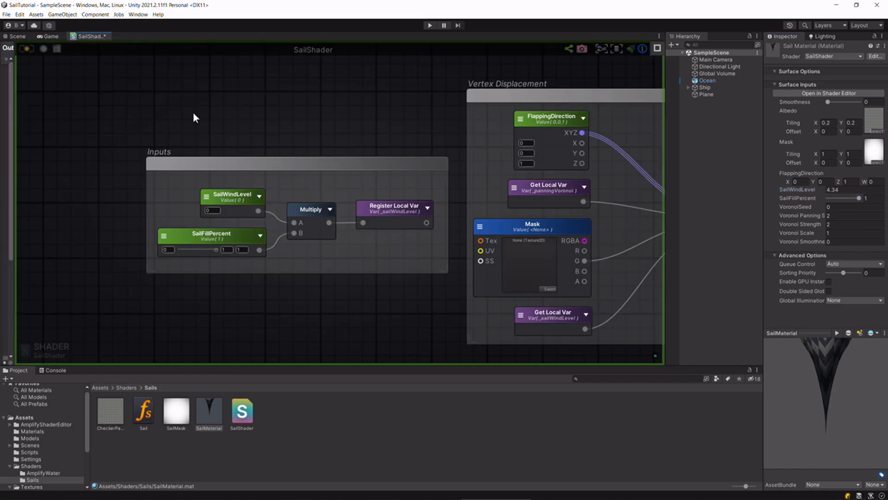
mouse_move(220, 226)
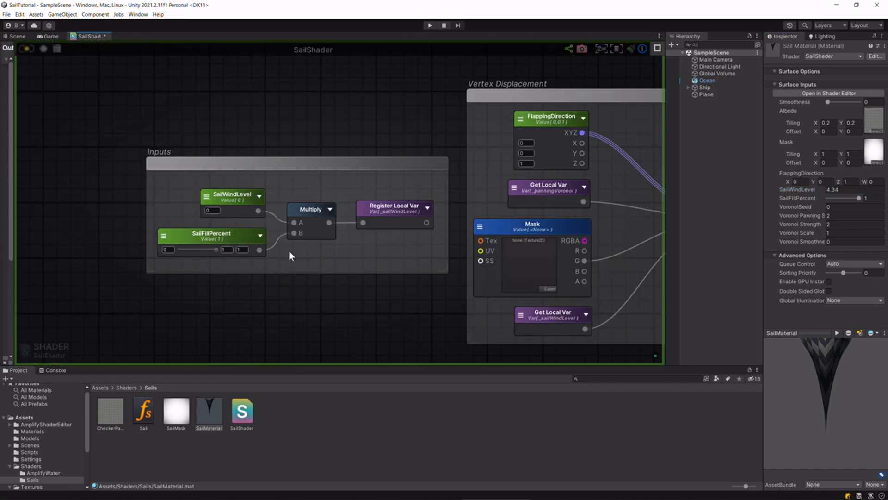
click(16, 37)
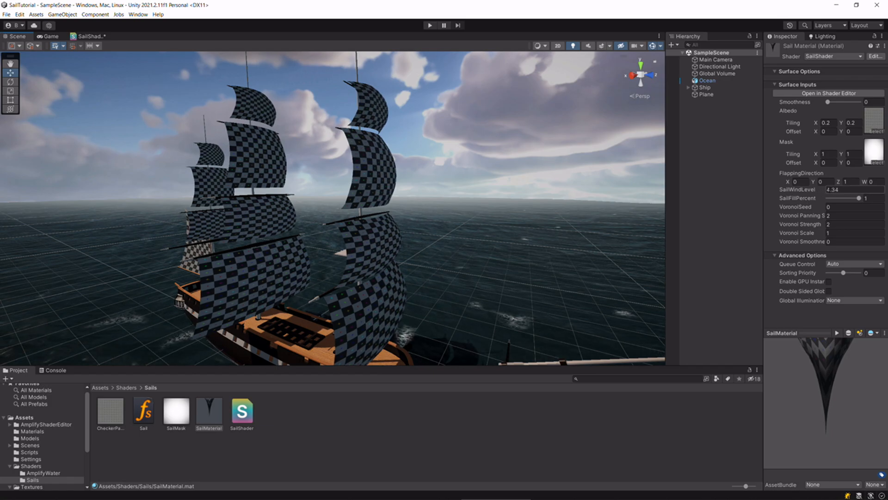
triple_click(844, 189)
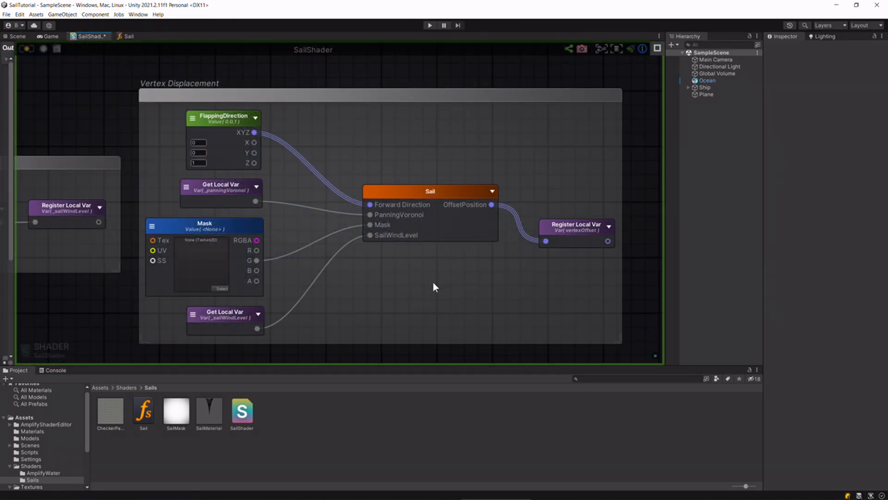
mouse_move(230, 197)
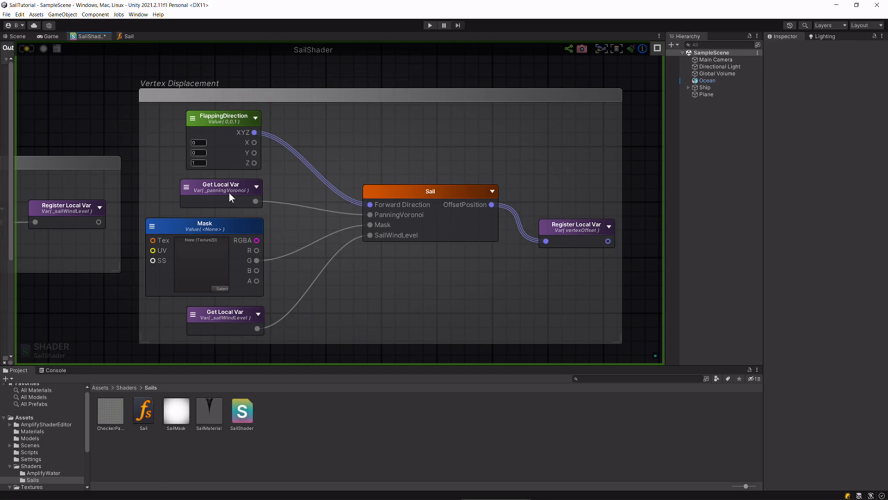
click(221, 193)
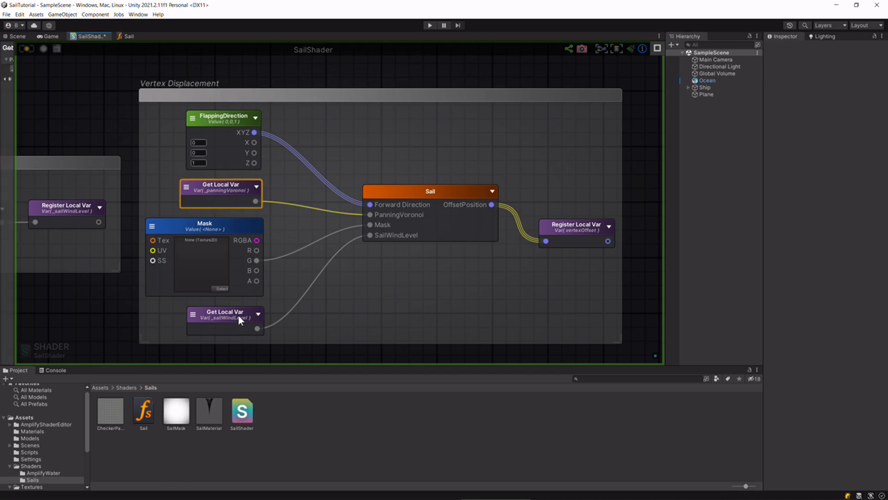
click(203, 227)
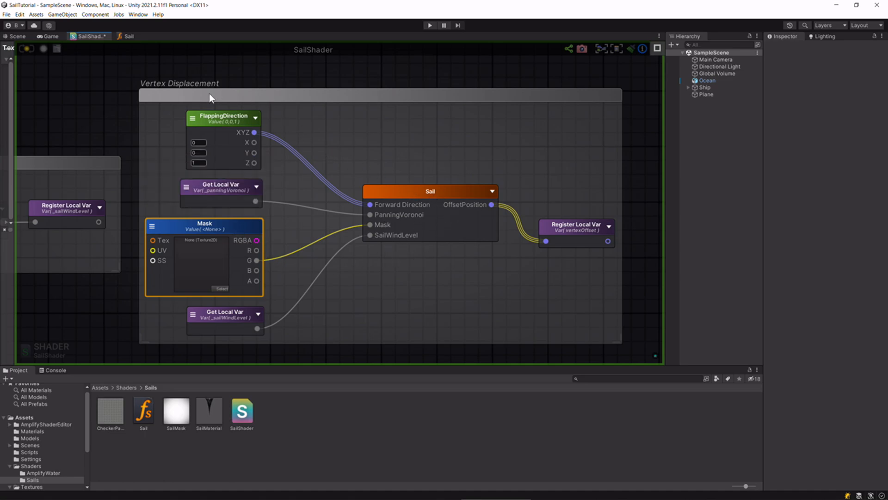
mouse_move(216, 120)
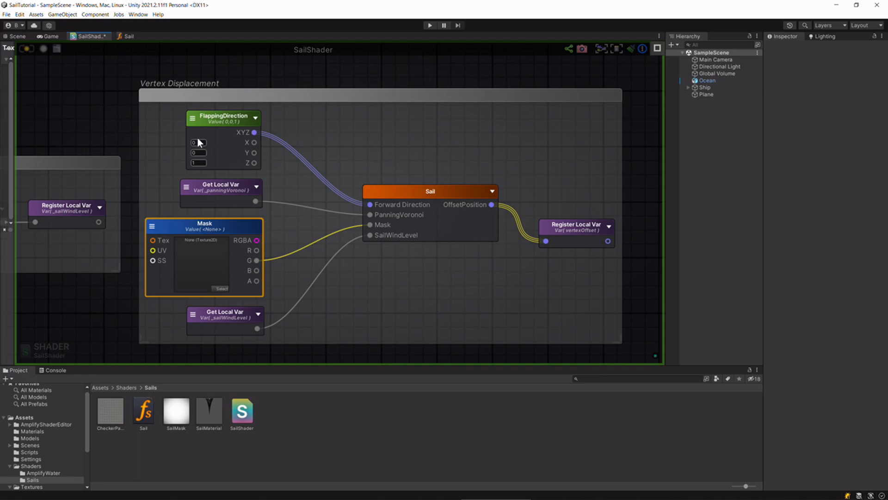
mouse_move(389, 296)
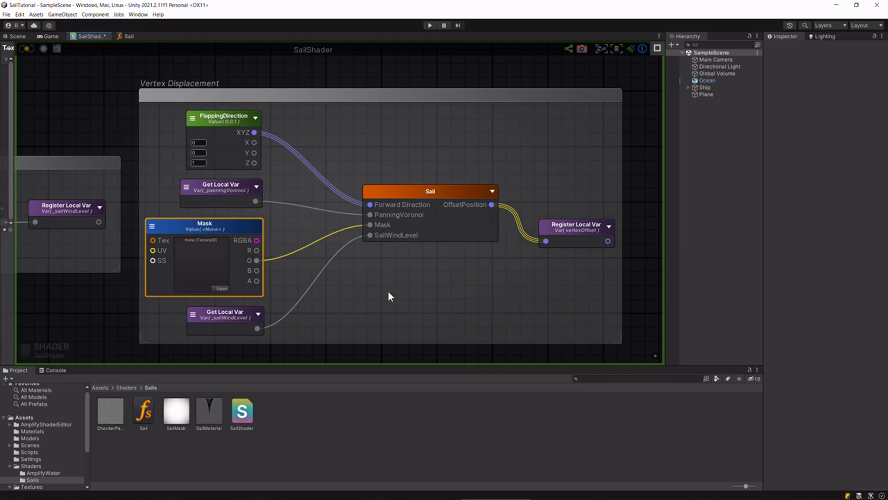
mouse_move(409, 270)
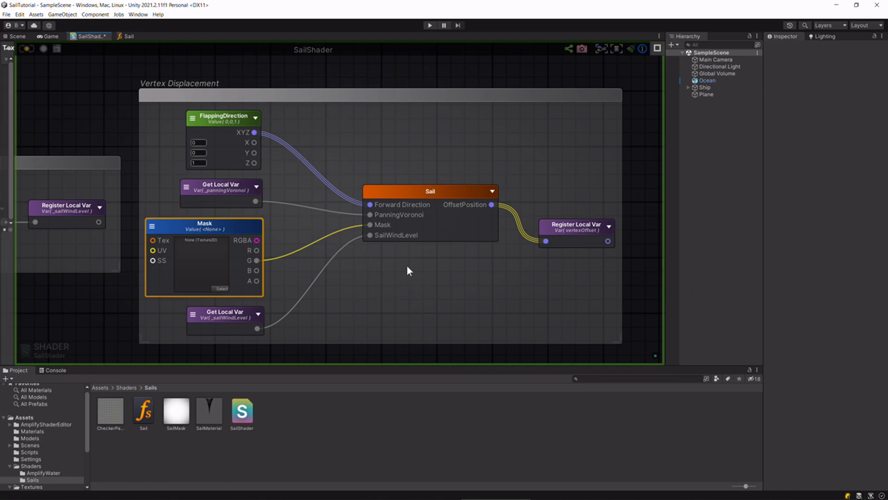
mouse_move(222, 116)
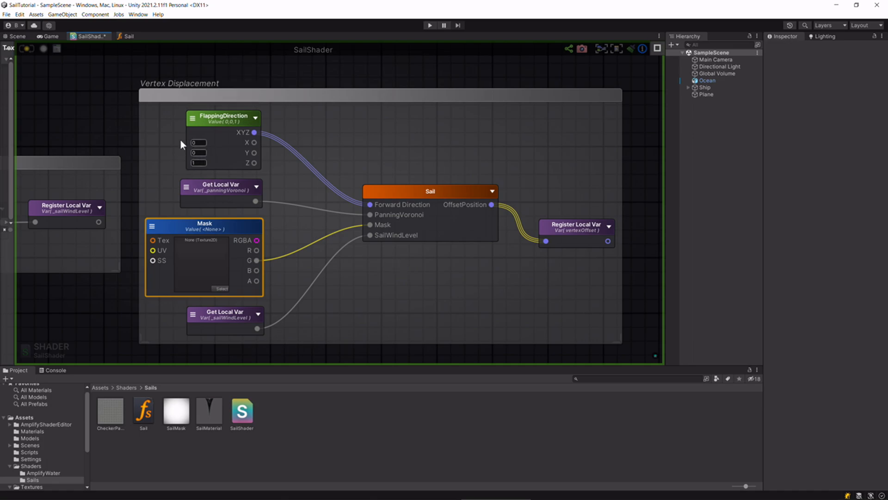
mouse_move(278, 195)
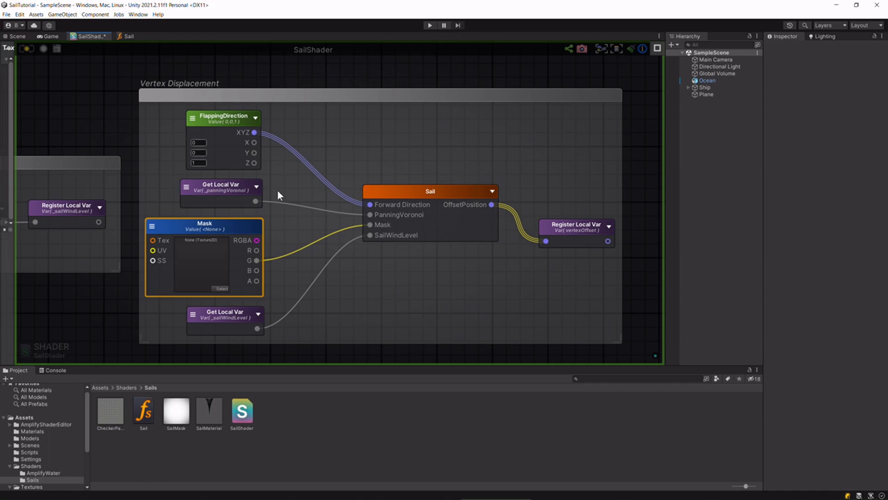
mouse_move(232, 143)
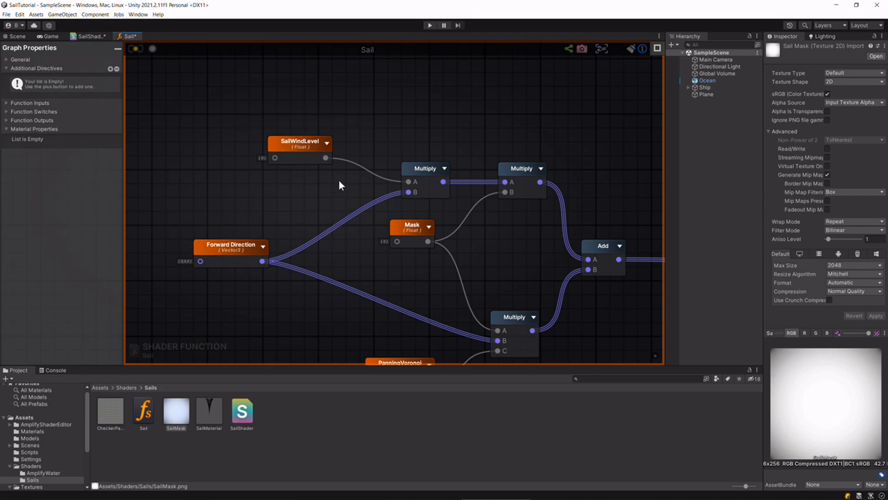
mouse_move(244, 243)
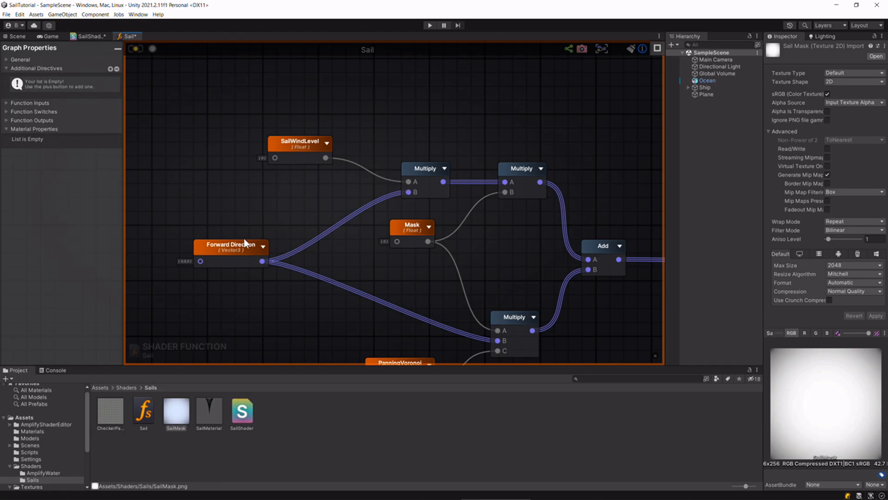
mouse_move(418, 196)
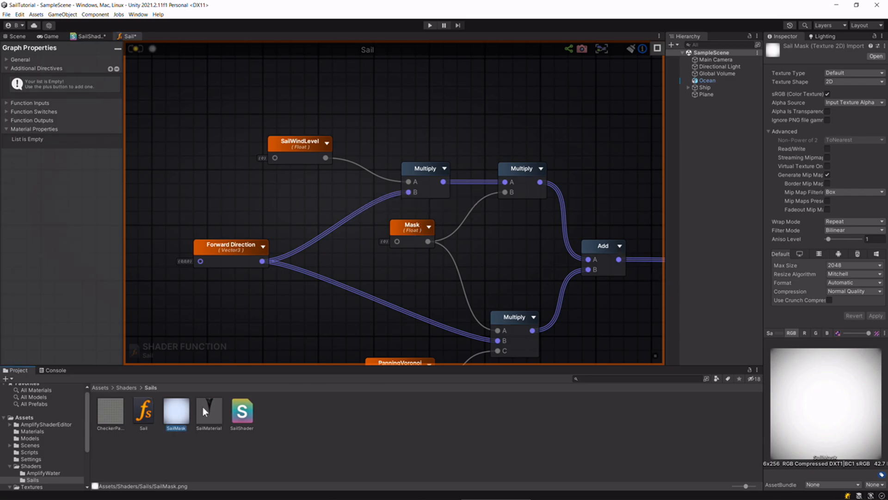
mouse_move(879, 353)
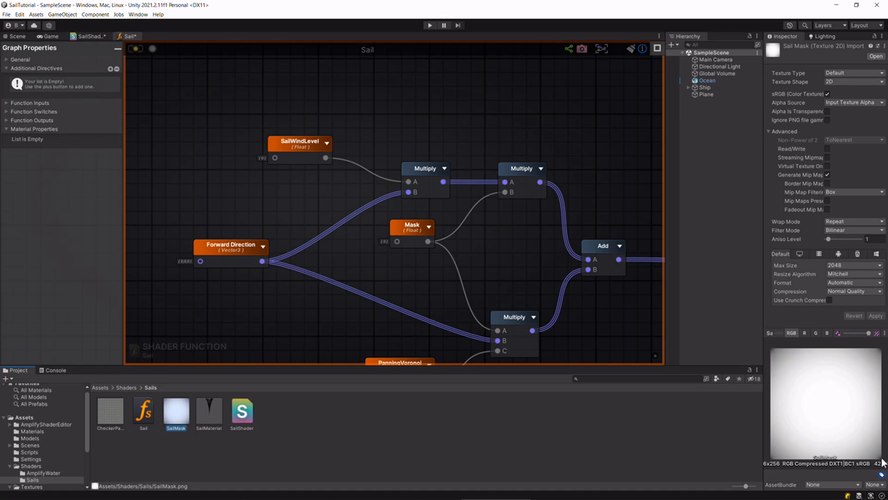
mouse_move(776, 356)
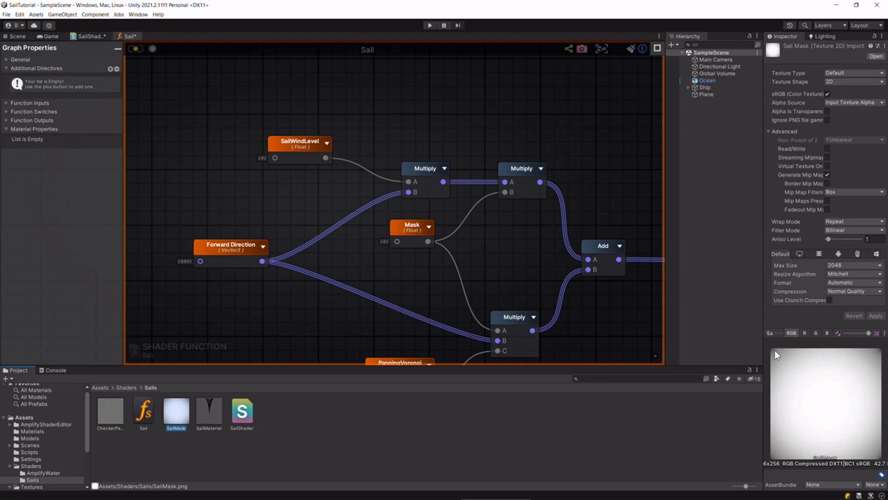
mouse_move(818, 394)
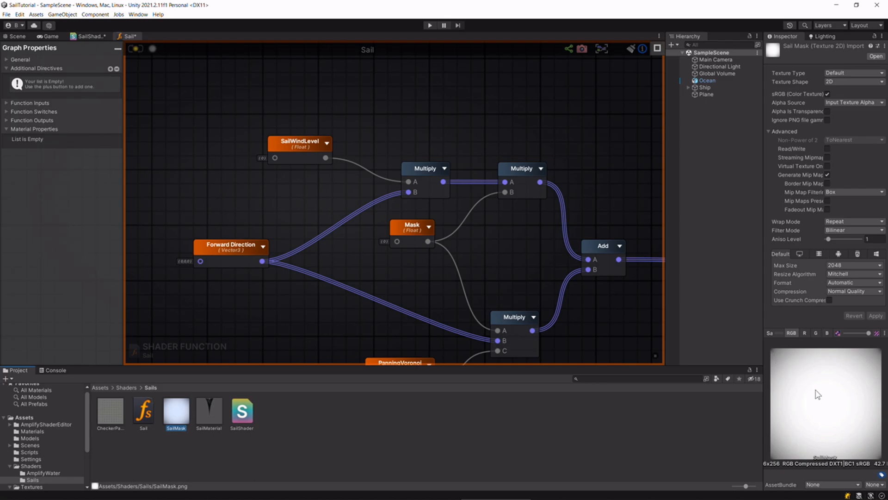
mouse_move(837, 411)
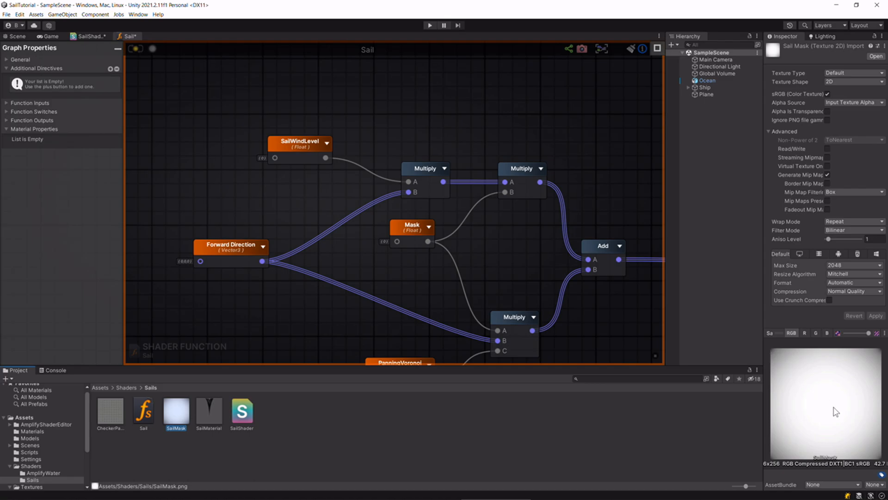
mouse_move(821, 415)
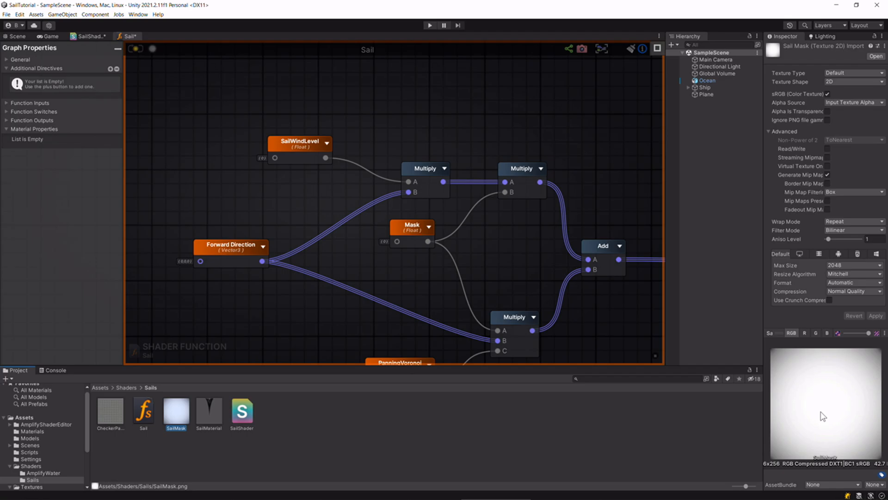
mouse_move(796, 360)
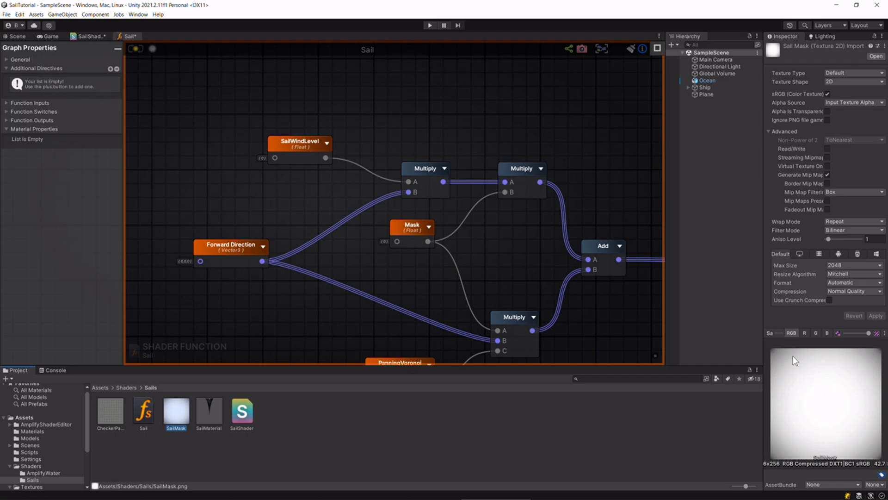
mouse_move(791, 357)
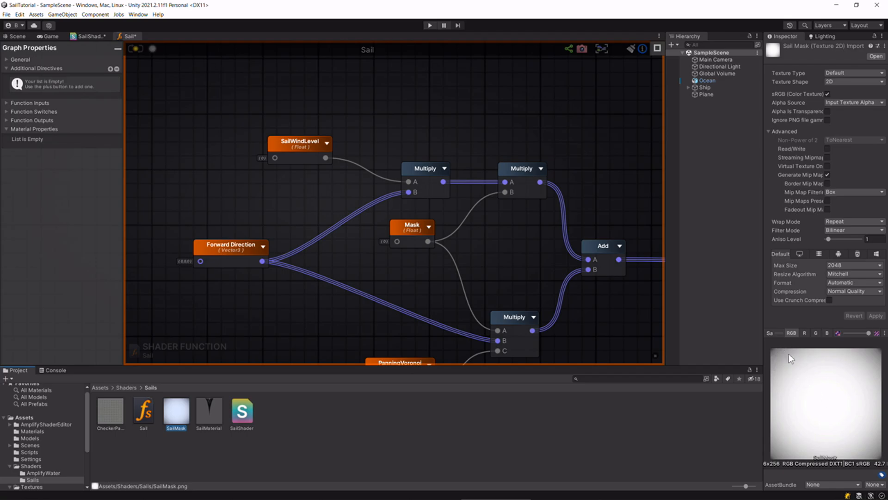
mouse_move(839, 383)
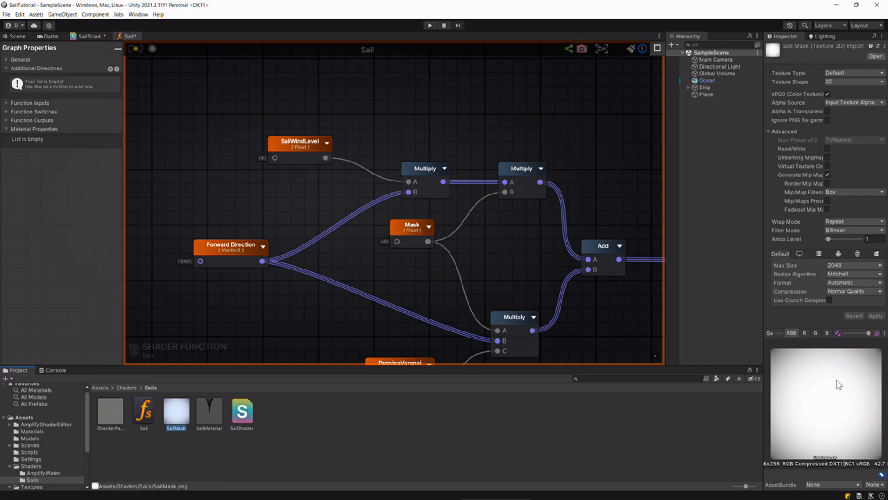
mouse_move(833, 383)
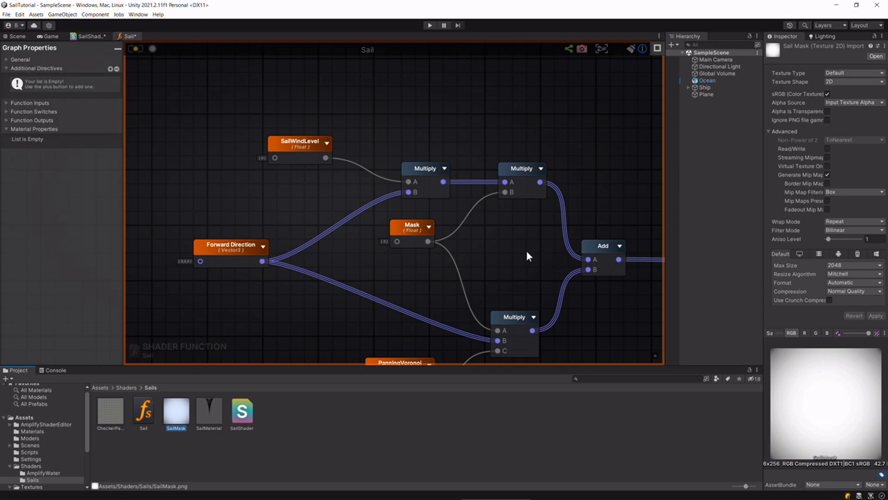
mouse_move(521, 239)
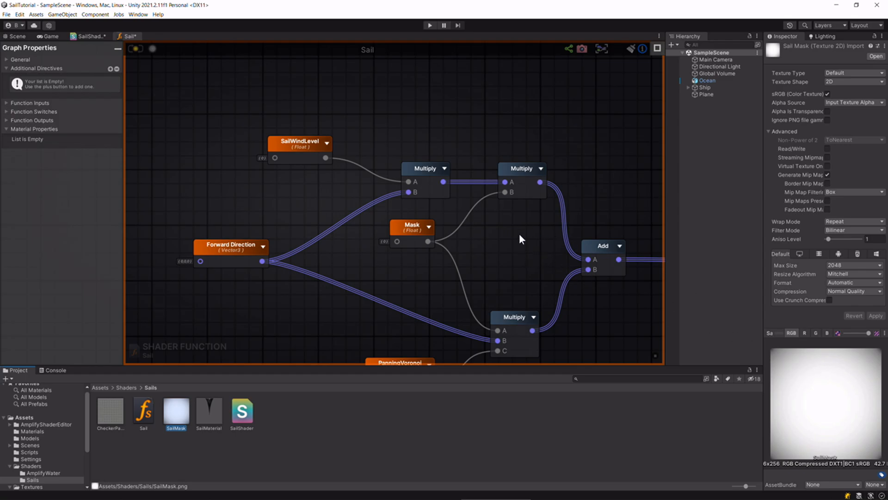
- Select the Mask input node in the Sail function to highlight its connections
click(411, 228)
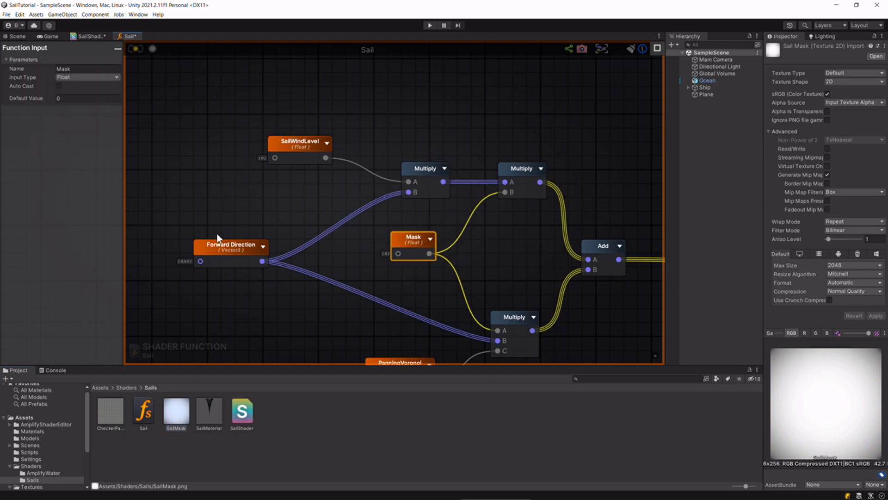
mouse_move(368, 134)
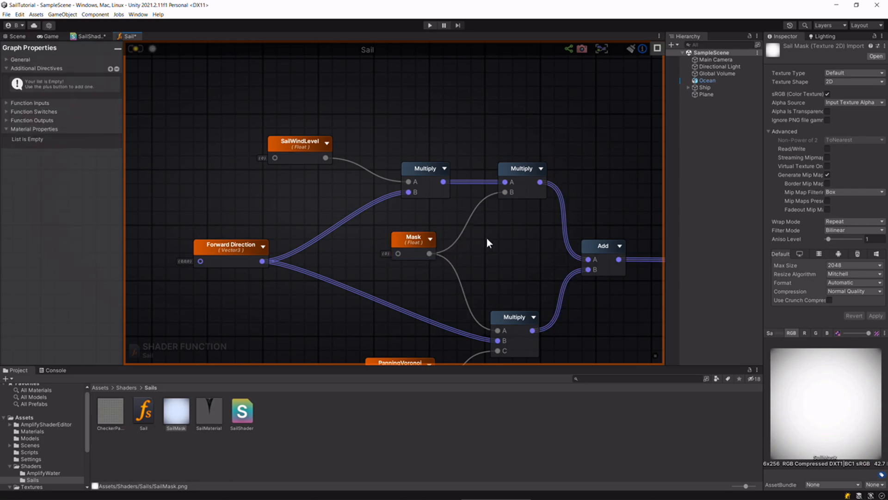
mouse_move(510, 251)
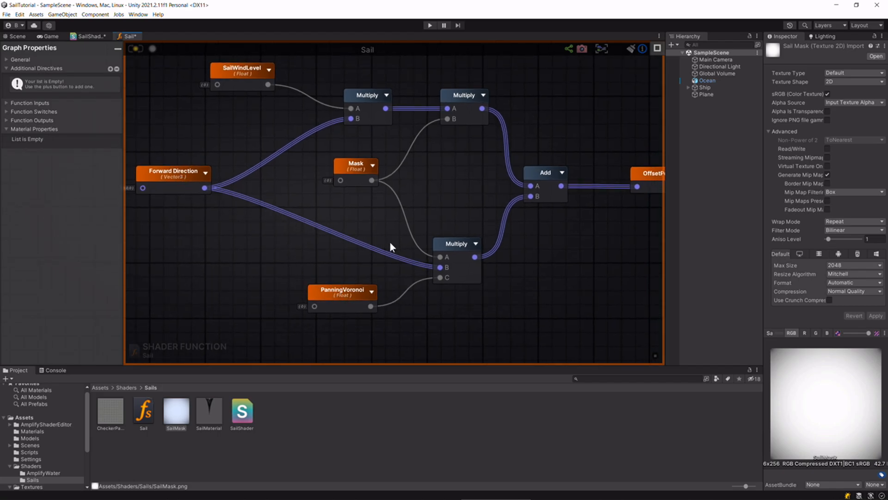
mouse_move(473, 243)
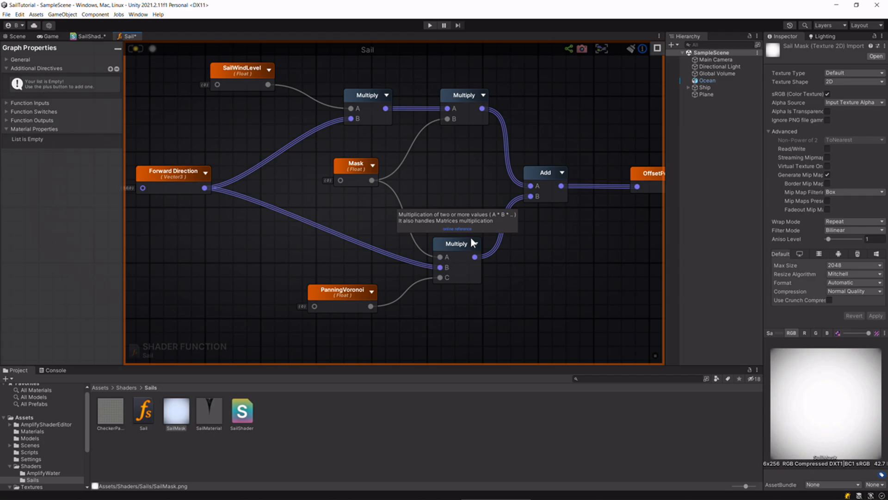
mouse_move(516, 265)
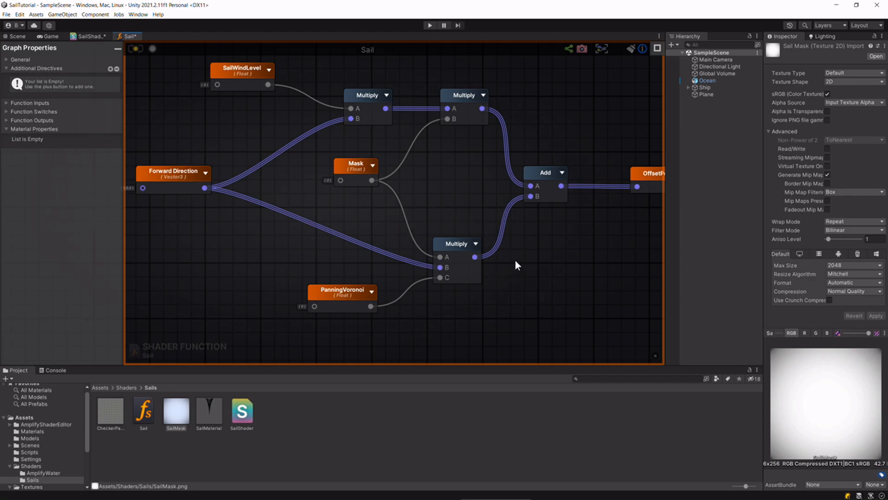
mouse_move(522, 269)
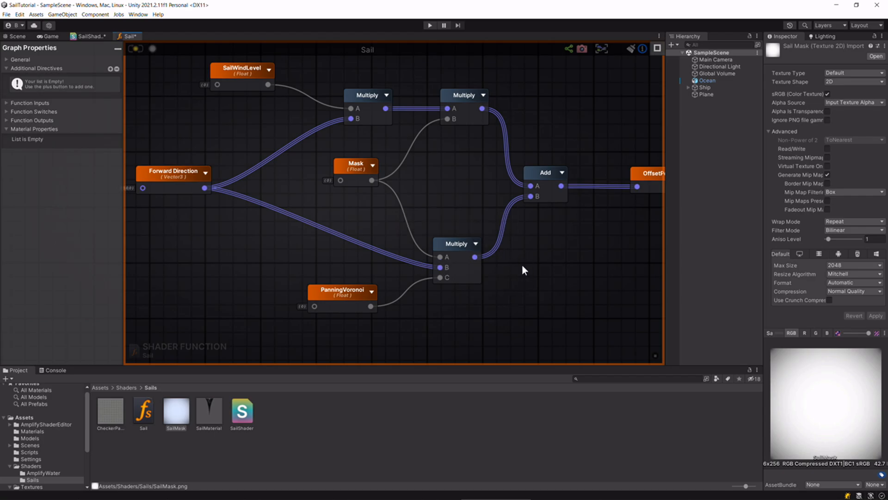
mouse_move(298, 256)
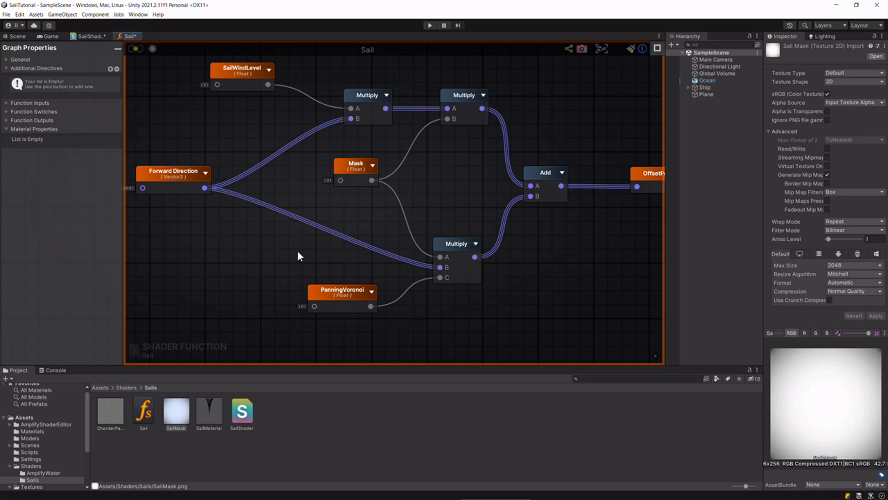
mouse_move(336, 228)
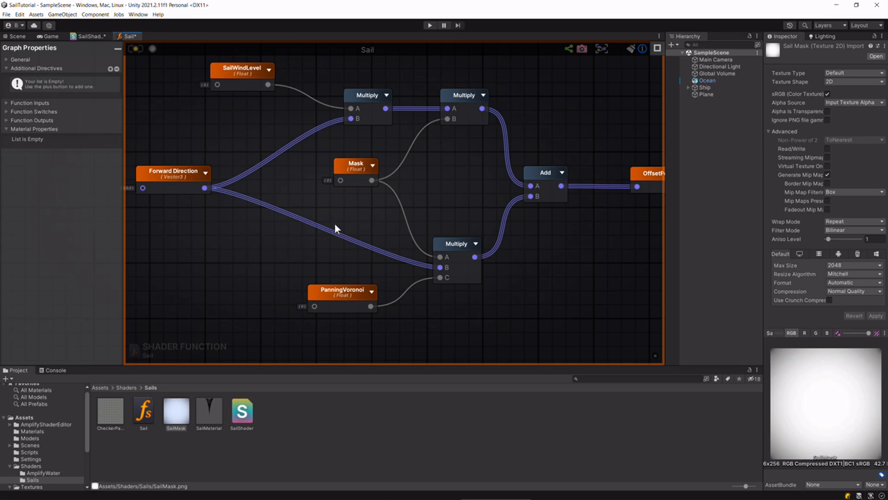
mouse_move(167, 173)
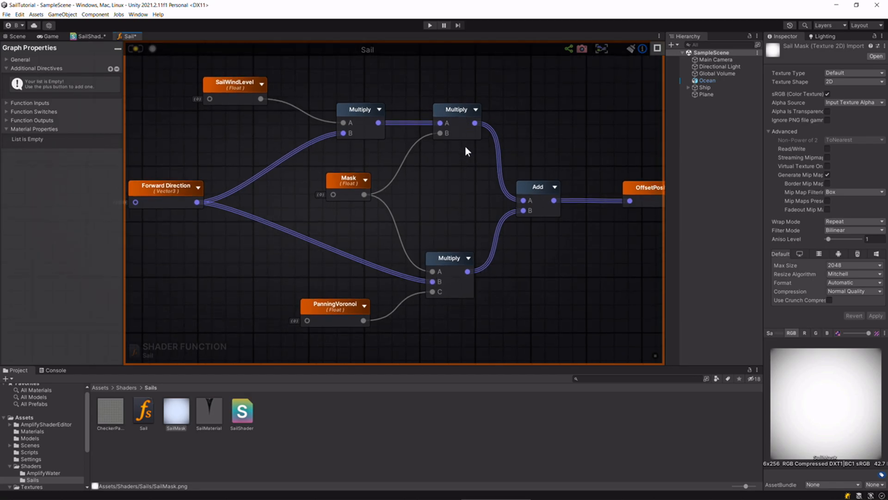
mouse_move(459, 155)
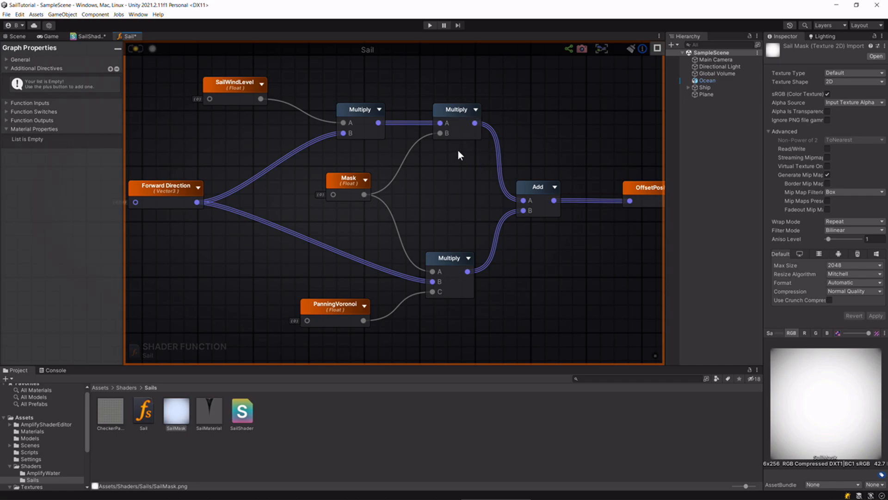
mouse_move(483, 208)
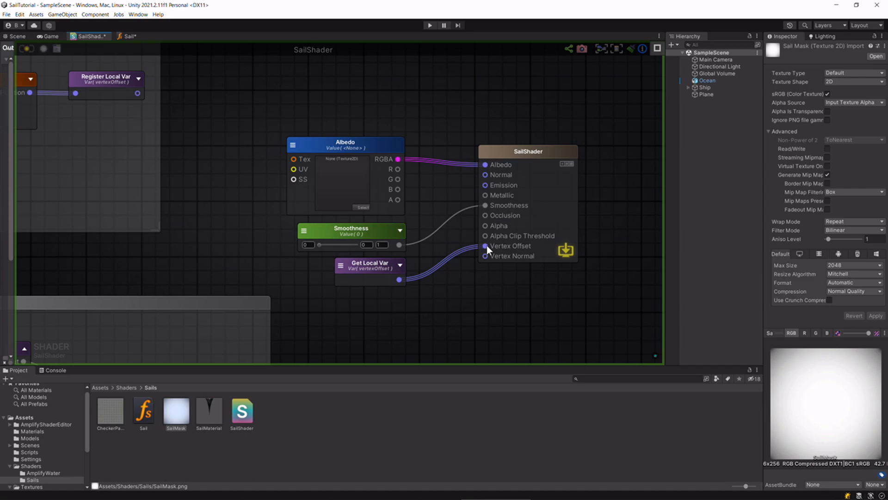
mouse_move(491, 249)
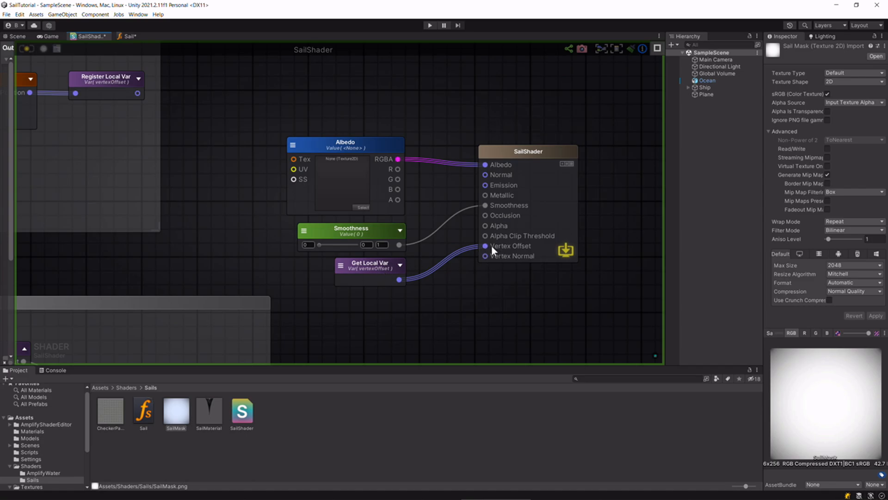
mouse_move(449, 304)
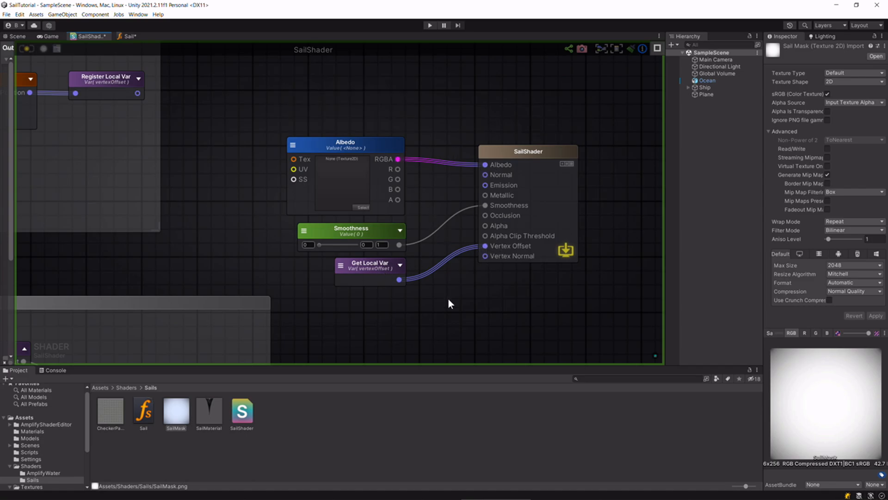
- Return to the ship scene showing the checkered sails and Sail Material settings
click(17, 37)
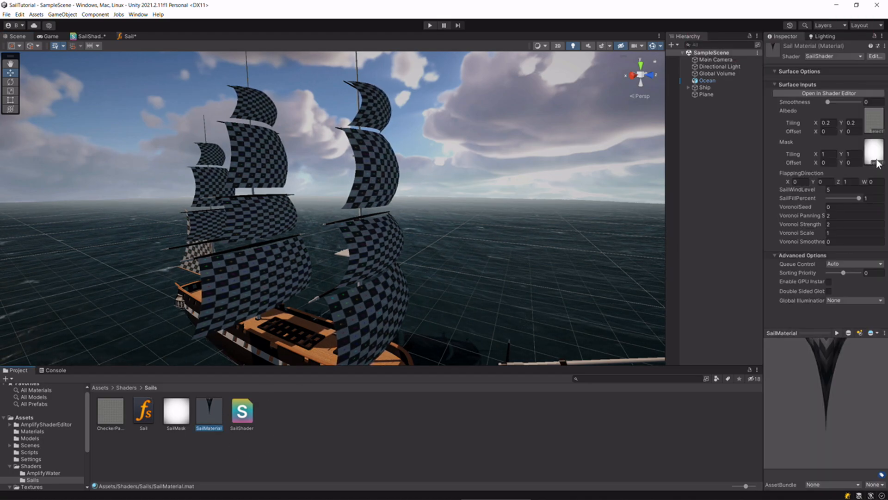
- Assign the SailMask texture to Sail Material and adjust its wind level
click(874, 152)
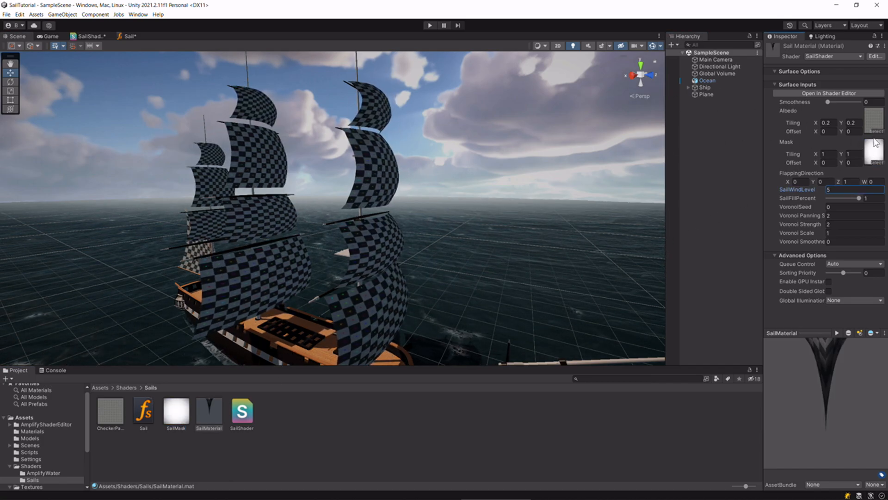
click(174, 410)
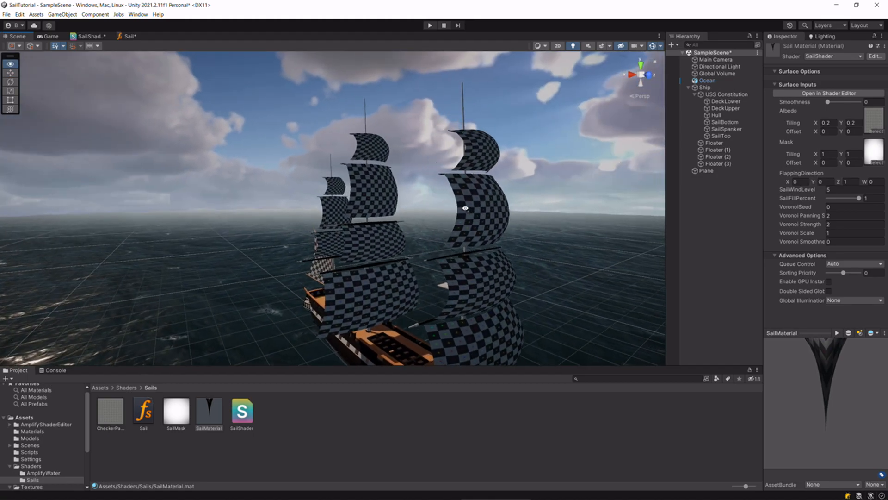
- Select the ship's SailTop part, showing its skinned mesh using Sail Material
click(721, 135)
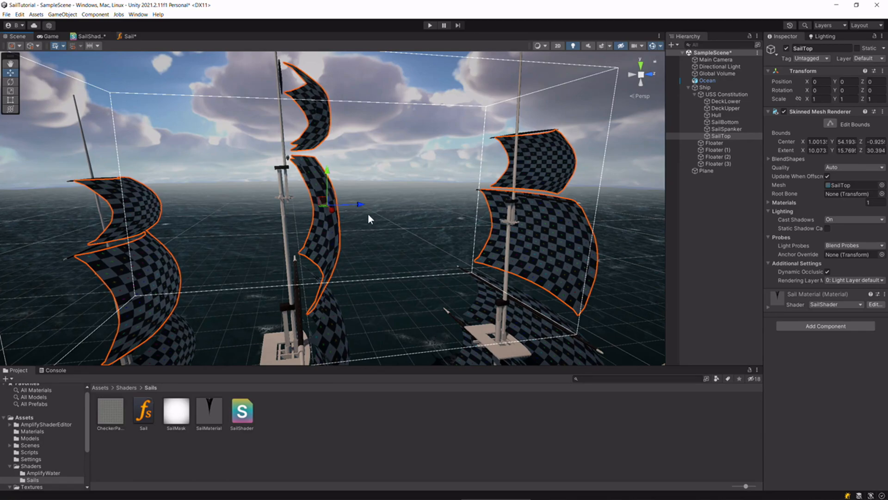
mouse_move(390, 206)
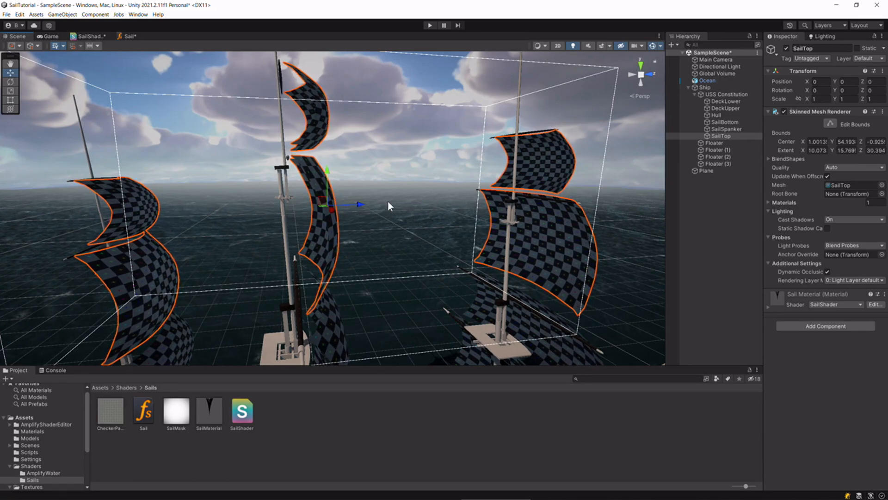
mouse_move(401, 221)
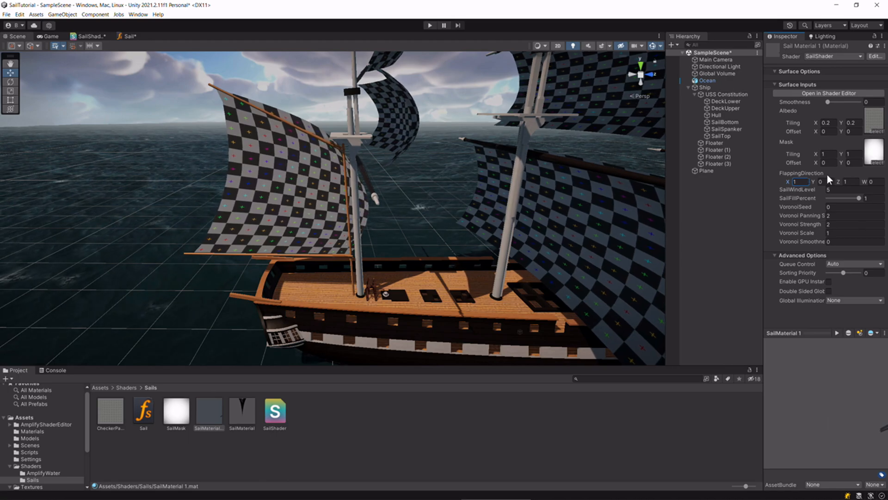
- Set Sail Material 1's remaining FlappingDirection fields so it flaps along X
click(844, 182)
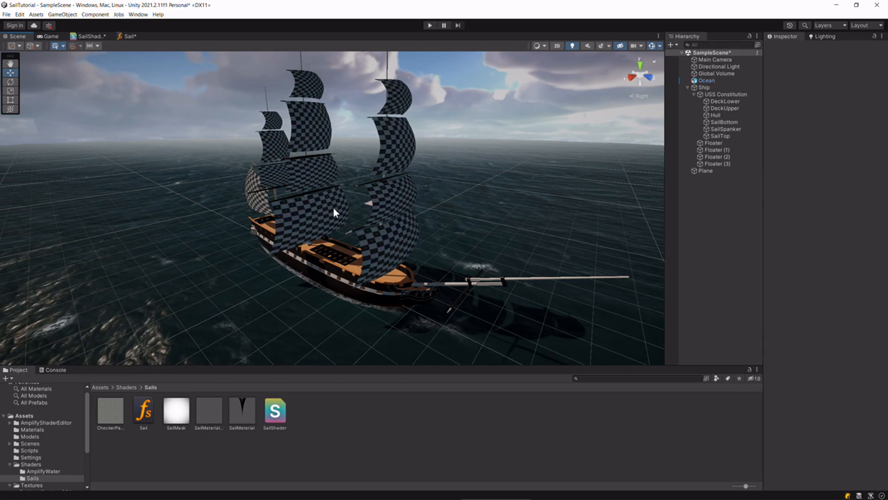
- Select the original Sail Material and the SailBottom group for a third sail material
click(241, 410)
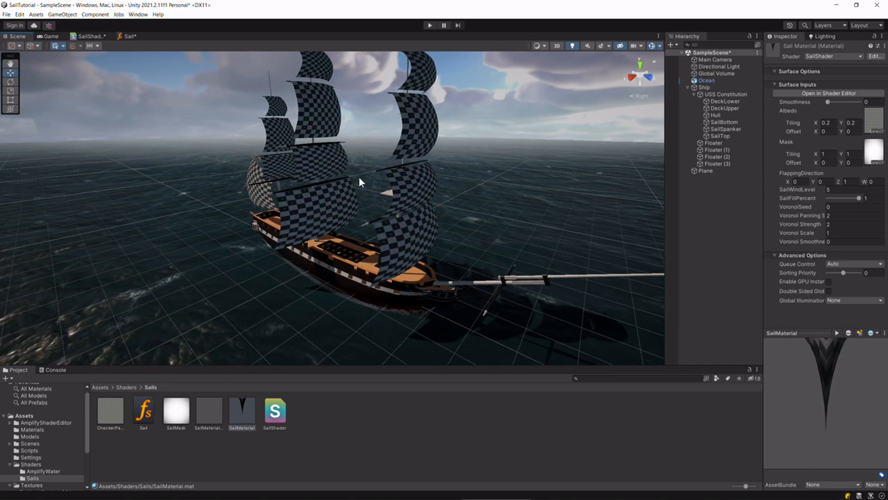
click(723, 122)
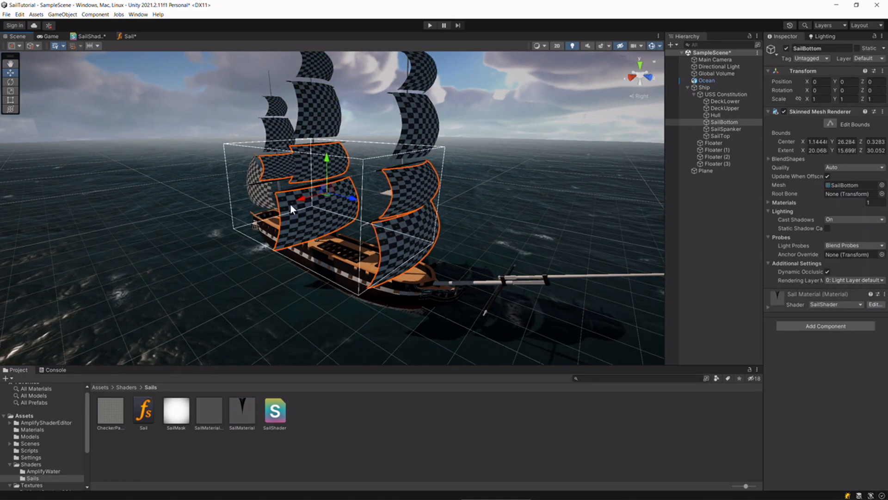
click(725, 128)
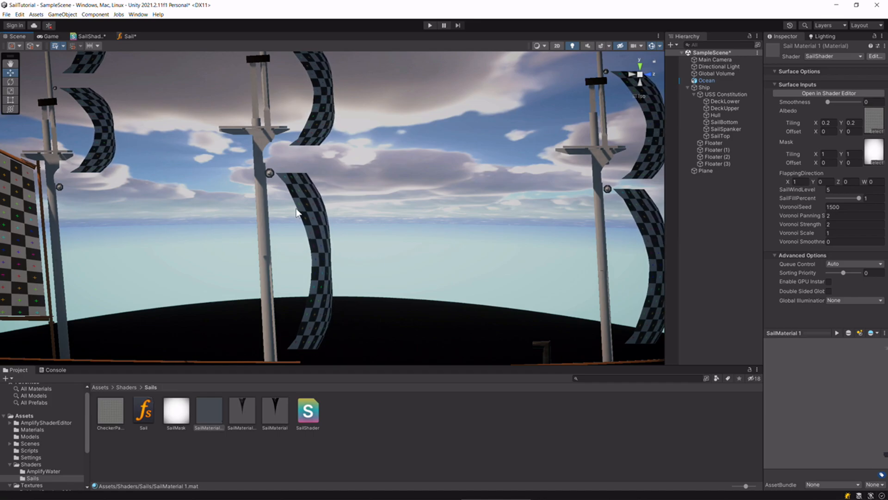
- Orbit around the masts to inspect the curved, billowing sails
drag(296, 212, 349, 152)
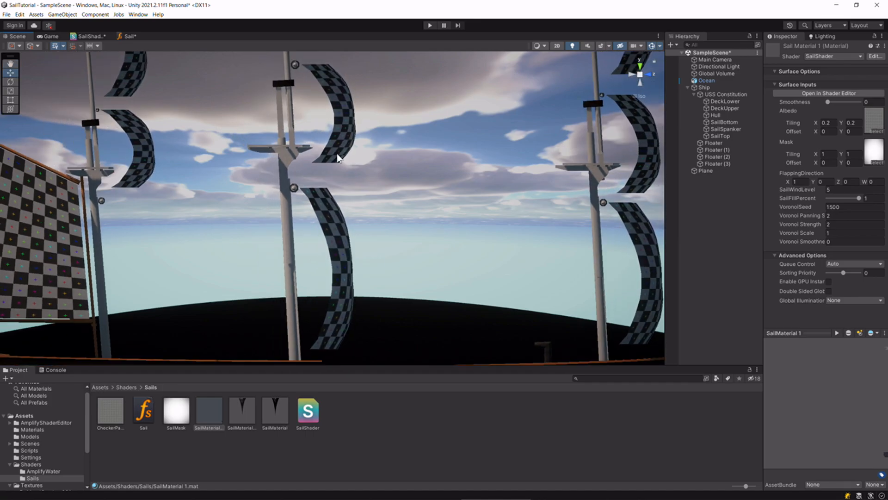
drag(337, 157, 175, 149)
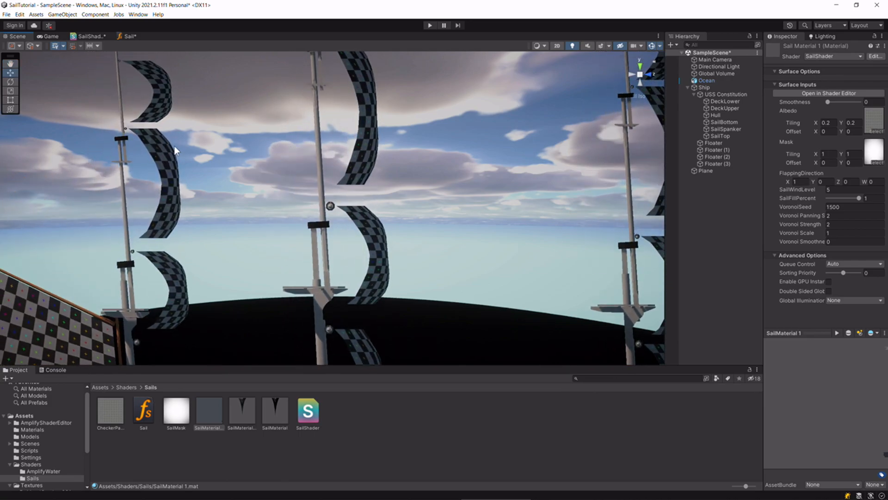